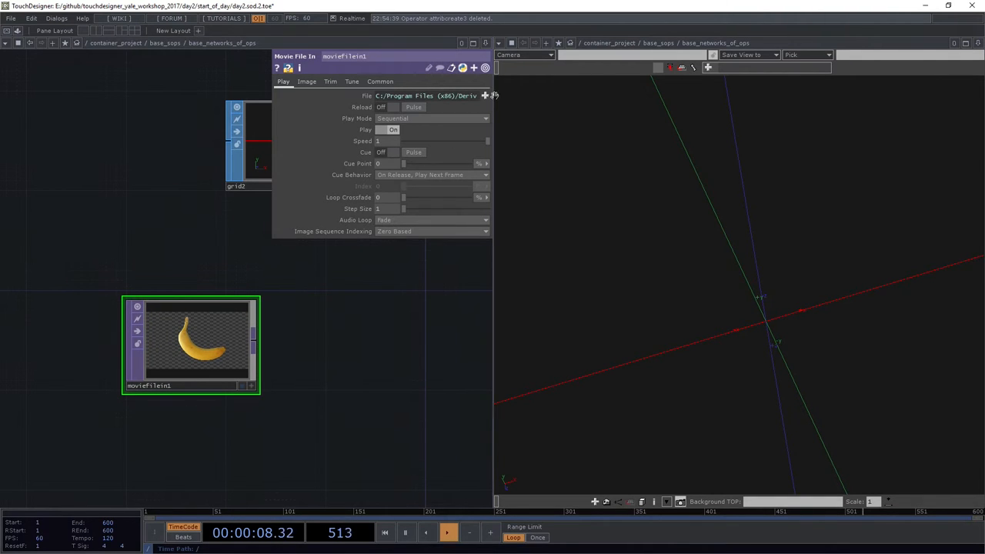
# - Swap the Movie File In source from the banana to Starfish.tif
pyautogui.click(487, 95)
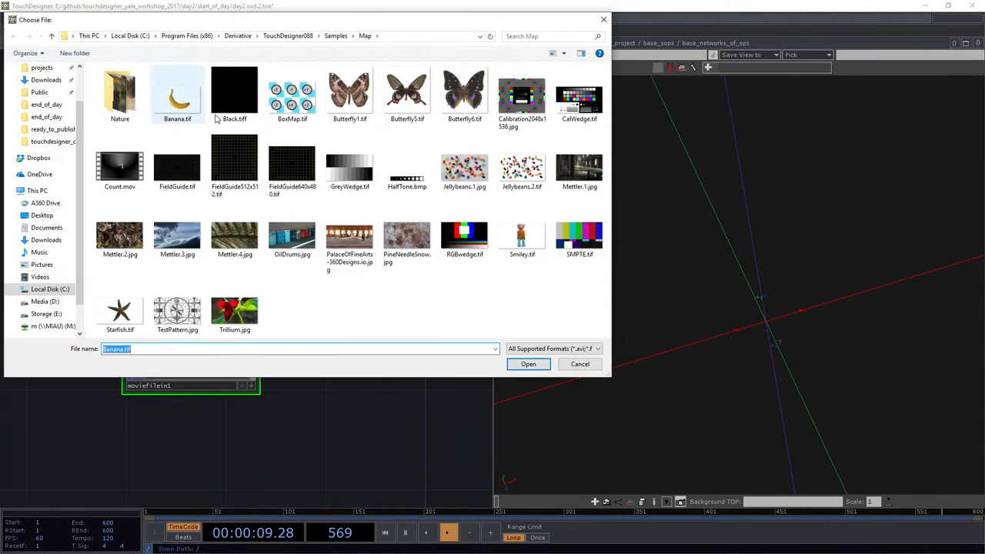
pyautogui.click(120, 307)
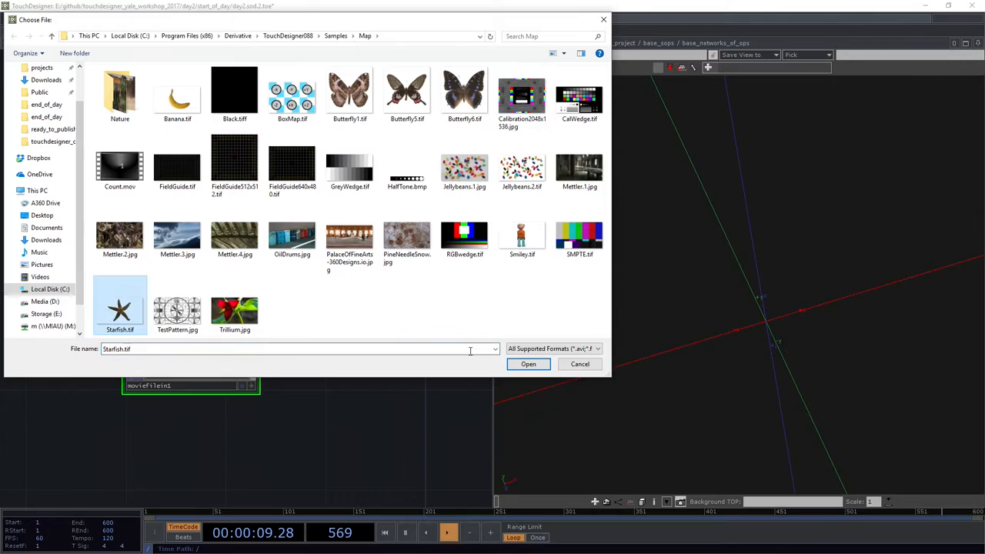
pyautogui.click(528, 363)
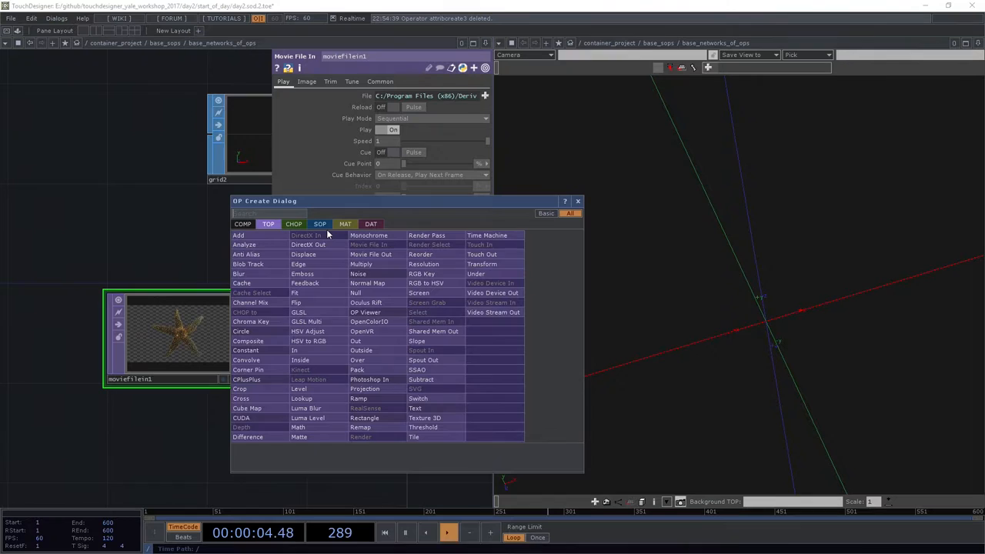
# - Add a Trace SOP that turns the starfish image into an outline shape
pyautogui.click(320, 225)
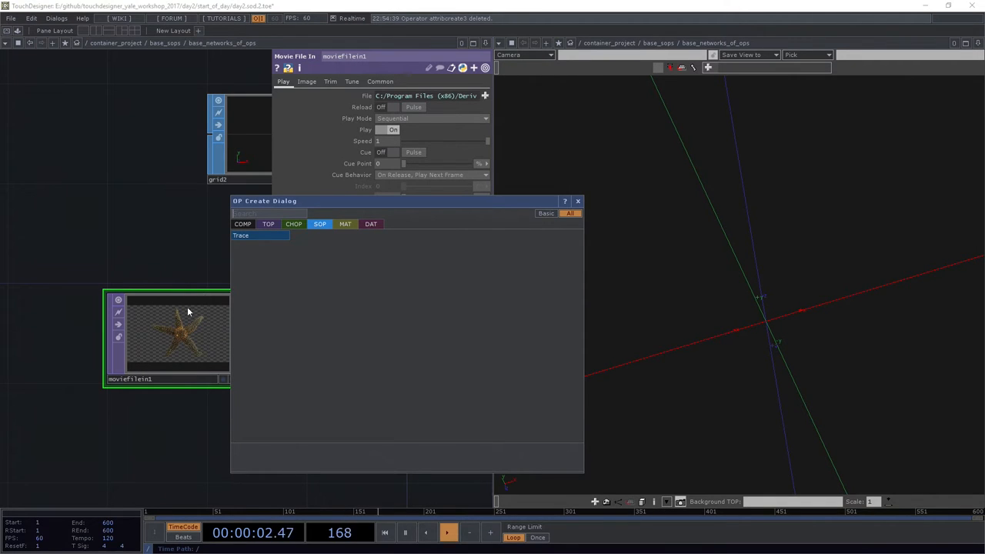
pyautogui.click(240, 235)
pyautogui.write('n')
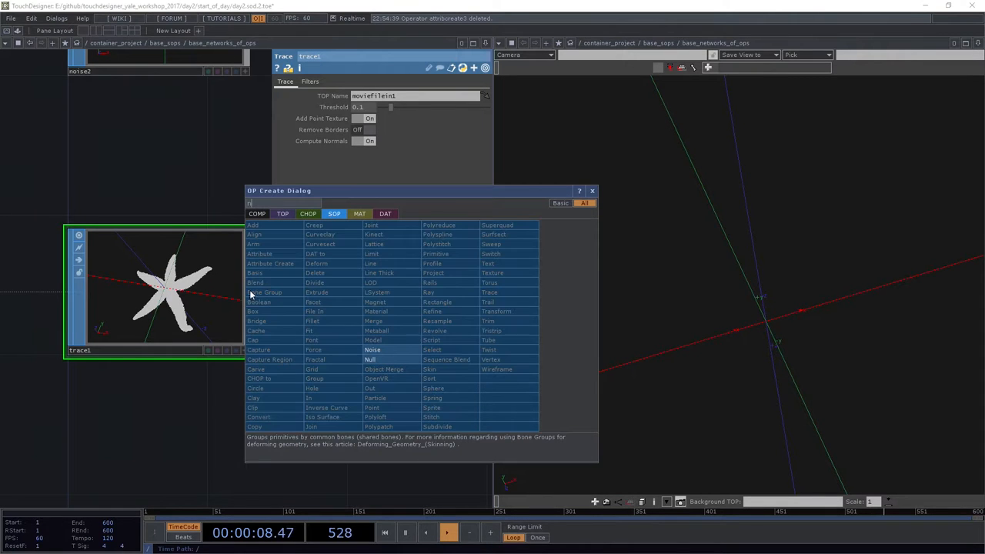
# - Add a Null SOP after trace1 so the flat starfish shows in the 3D viewer
pyautogui.click(370, 360)
pyautogui.write('ex')
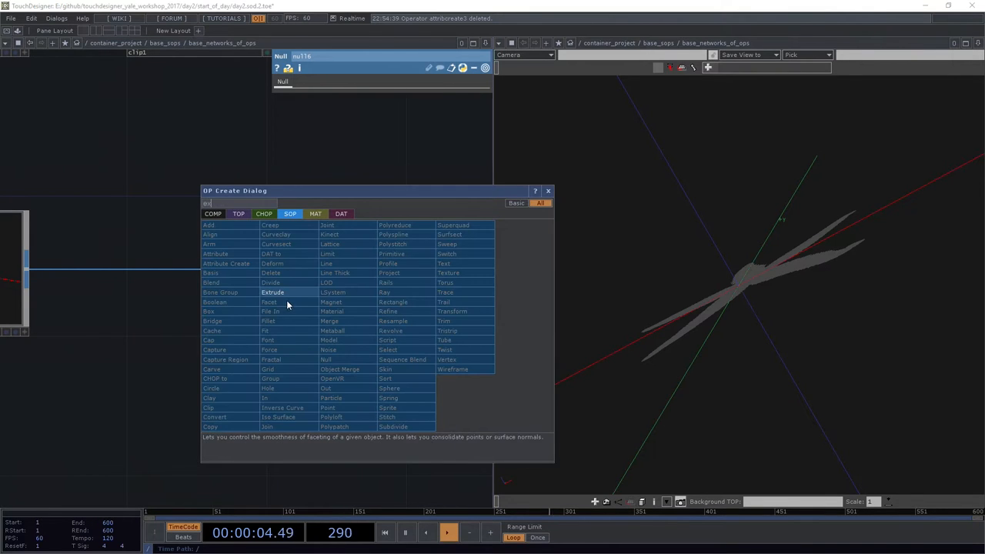
# - Add an Extrude SOP and adjust its Depth Scale to give the starfish thickness
pyautogui.doubleClick(272, 292)
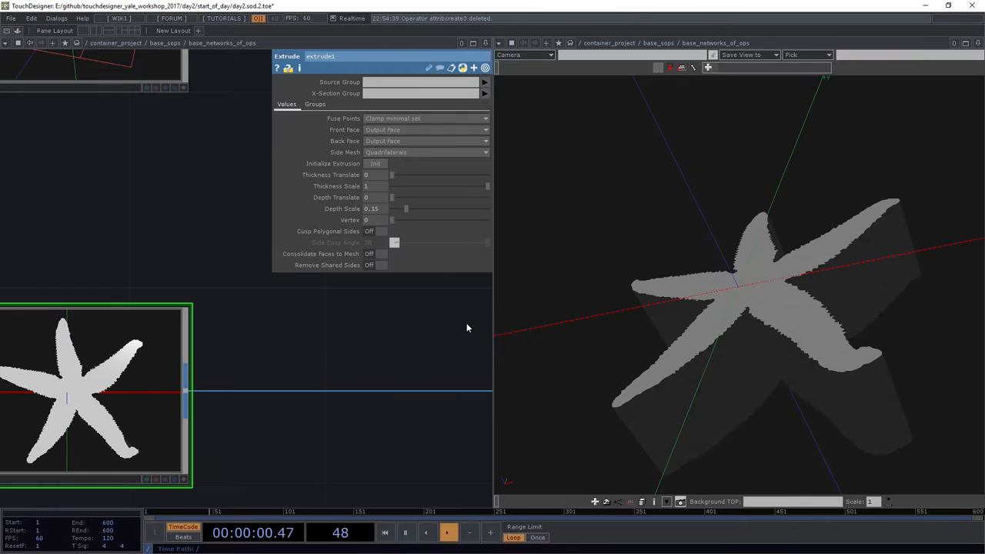
pyautogui.click(447, 532)
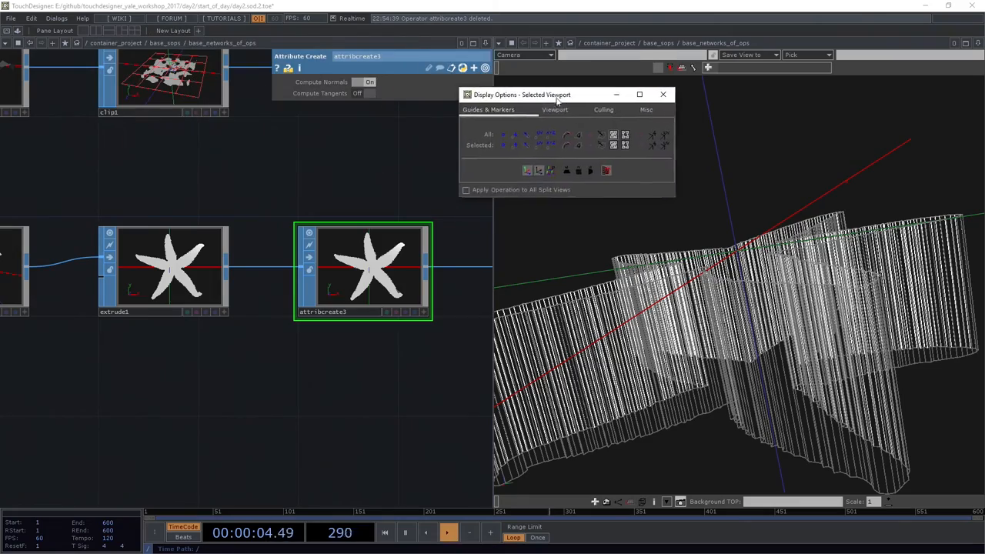
# - Orbit the viewer to inspect the starfish normals, then bring up the operator list
pyautogui.moveTo(554, 94); pyautogui.dragTo(522, 87)
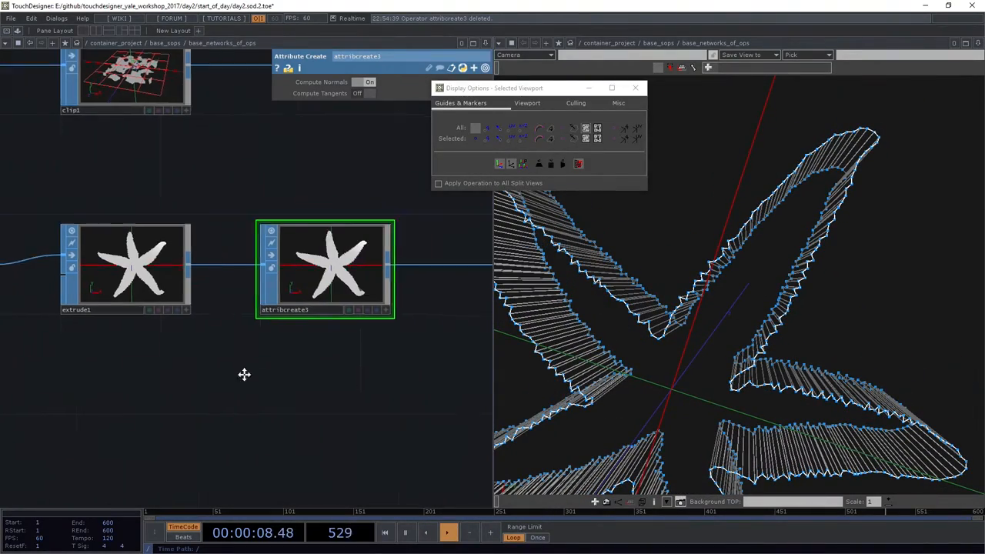
pyautogui.doubleClick(245, 376)
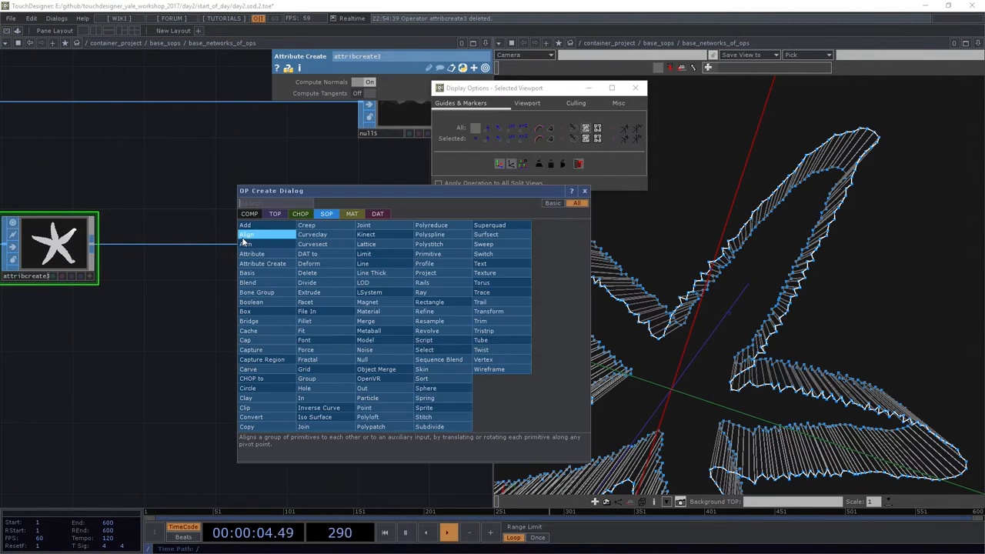
# - Add a Copy SOP with attribcreate3 wired into both of its inputs
pyautogui.click(246, 426)
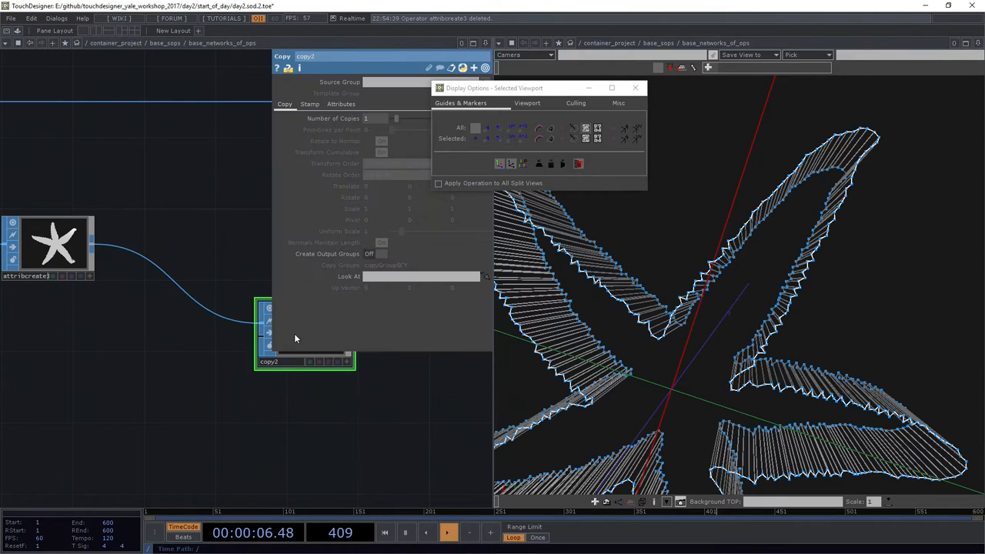
pyautogui.moveTo(305, 331); pyautogui.dragTo(223, 331)
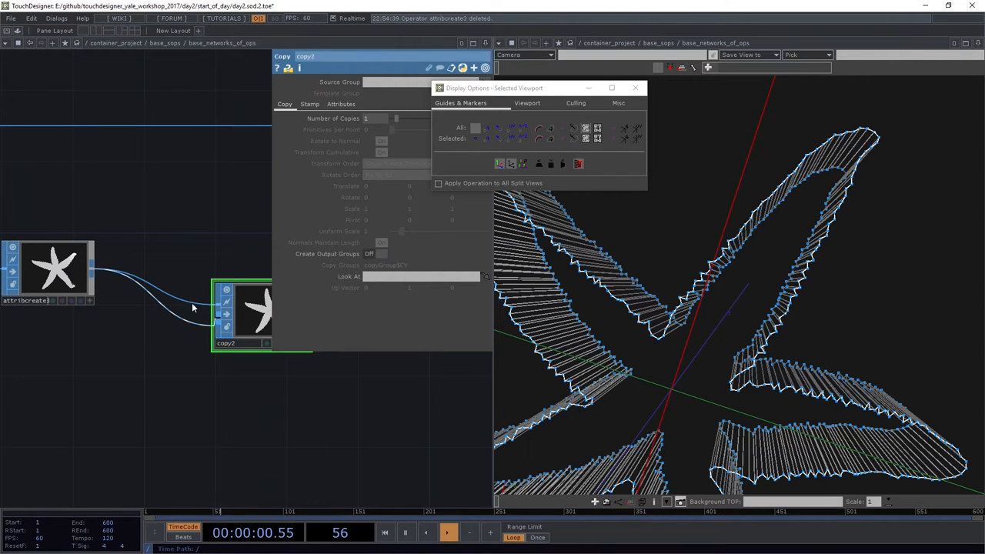
pyautogui.moveTo(396, 387)
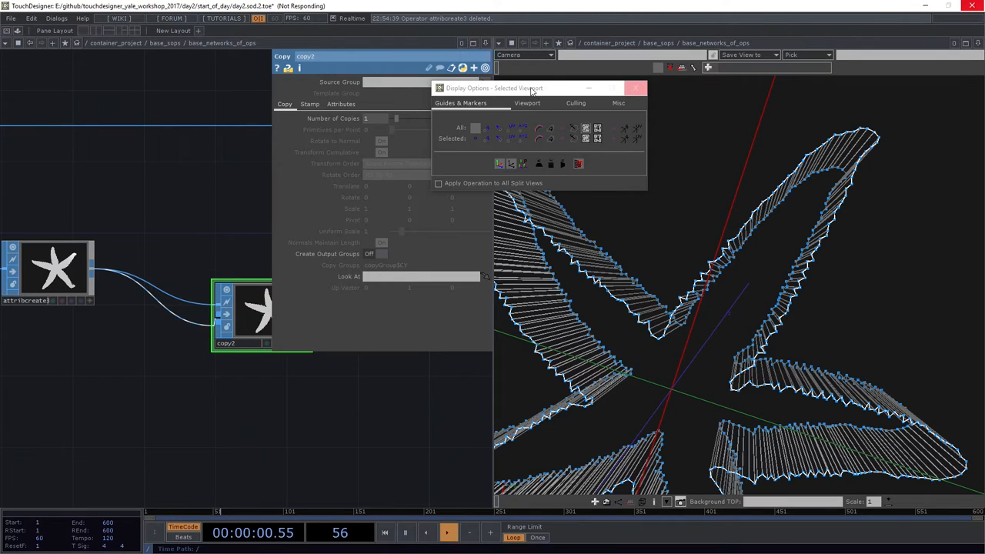
# - View the Copy SOP scattering starfish copies across the starfish's own points
pyautogui.click(635, 87)
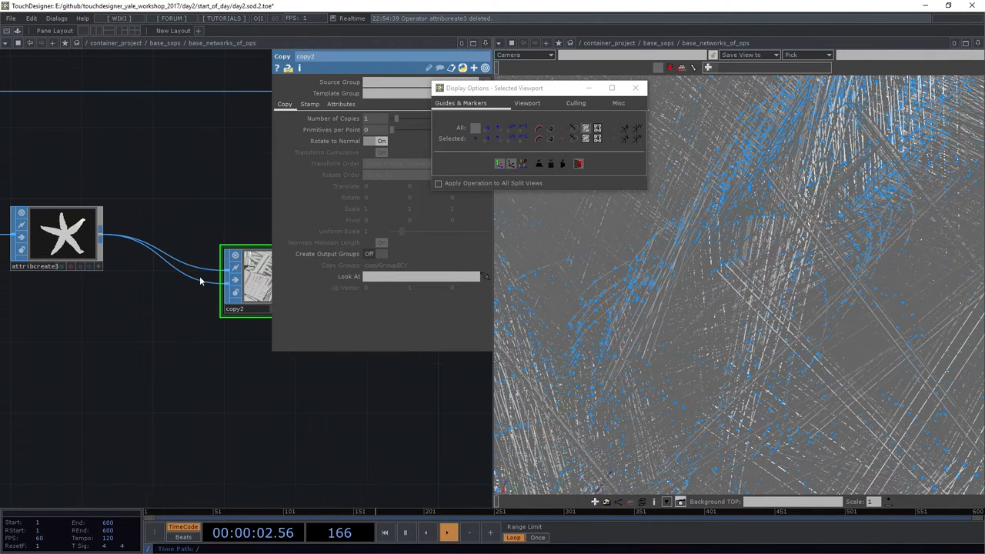
pyautogui.moveTo(203, 271)
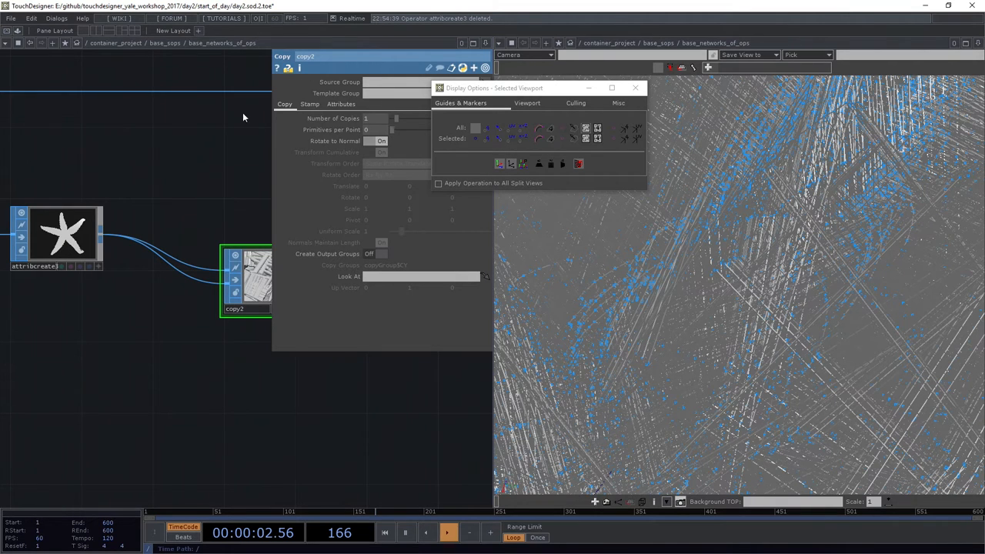
pyautogui.moveTo(209, 272)
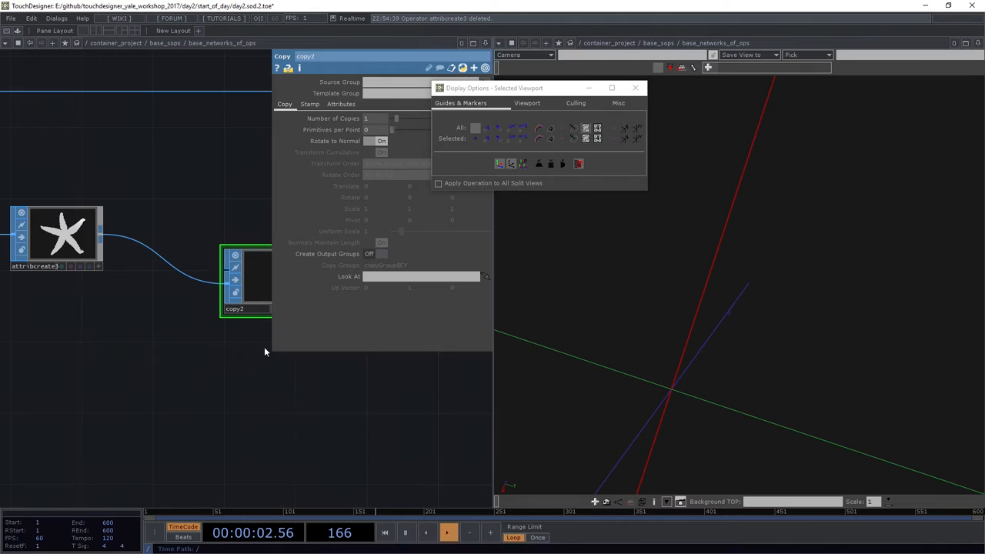
pyautogui.moveTo(364, 360)
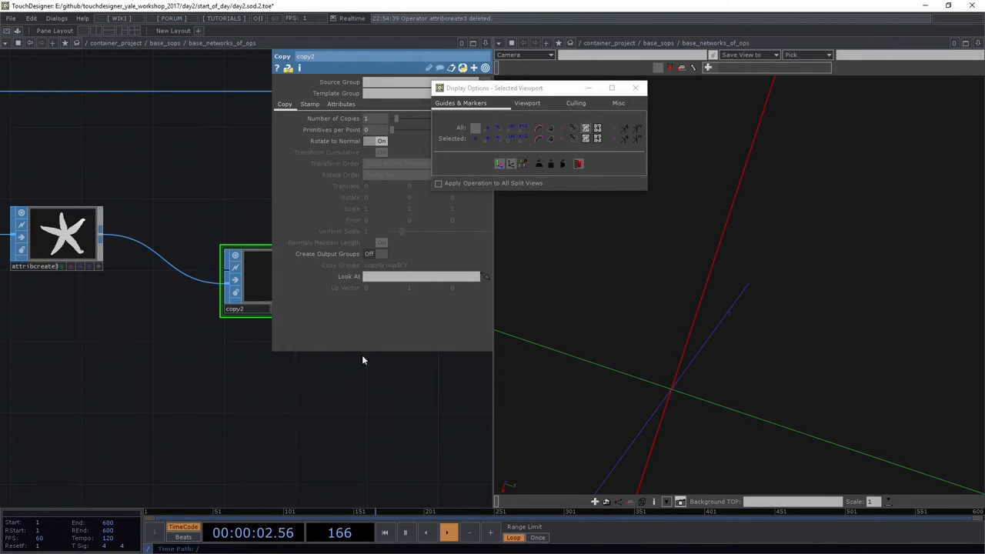
pyautogui.moveTo(314, 303)
pyautogui.write('cr')
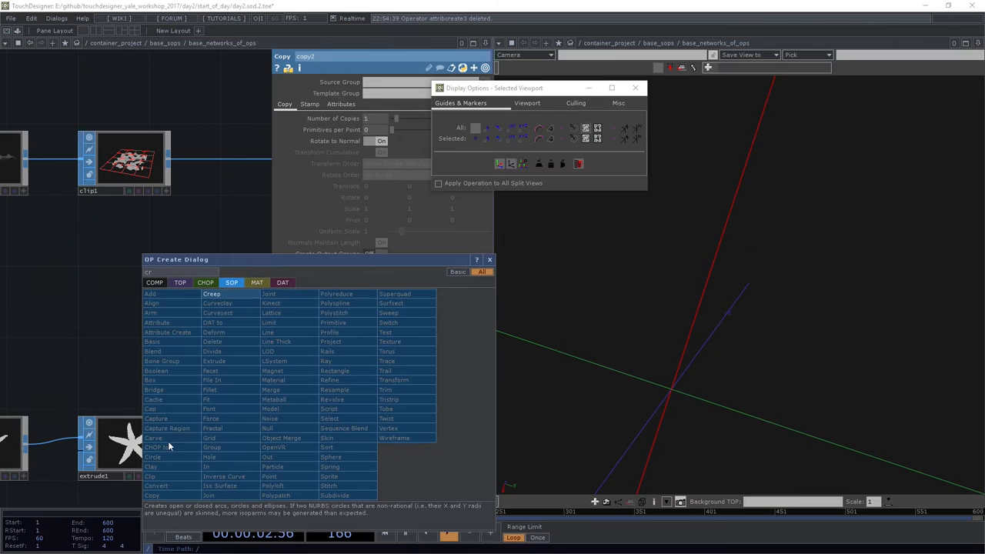
# - Add a Circle SOP and feed it into the Copy's source input instead of the starfish
pyautogui.click(153, 456)
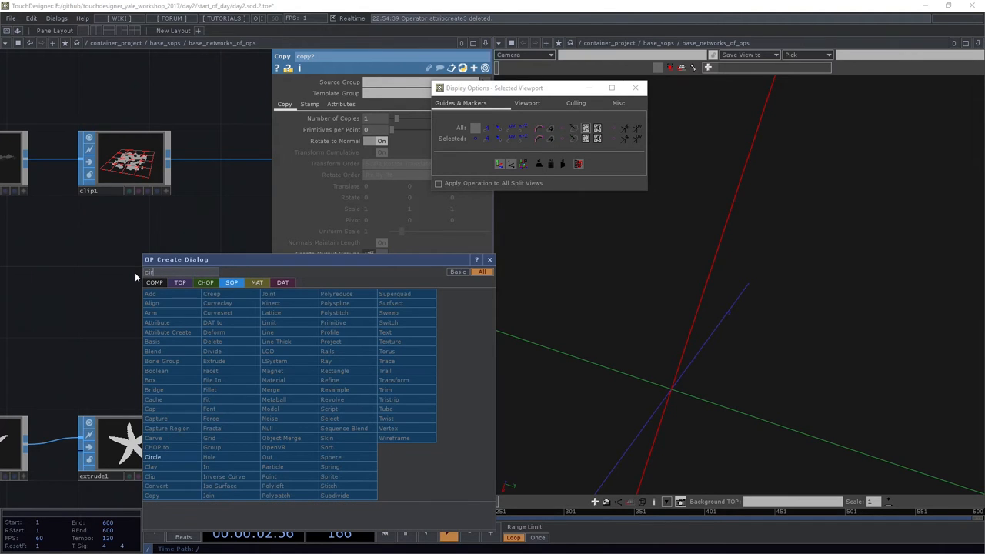
pyautogui.click(153, 456)
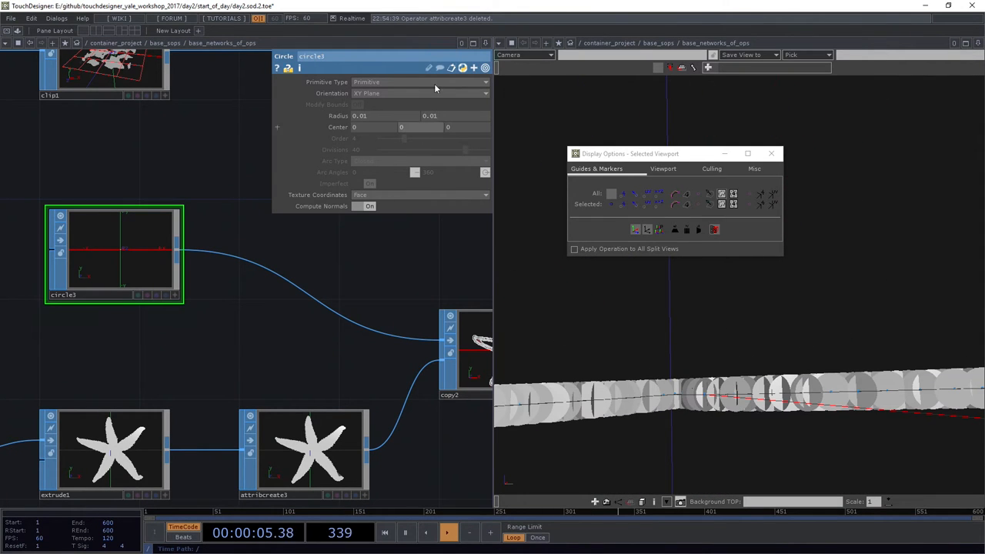
# - Lower circle3's Radius so the copies become tiny dots tracing the starfish outline
pyautogui.click(421, 94)
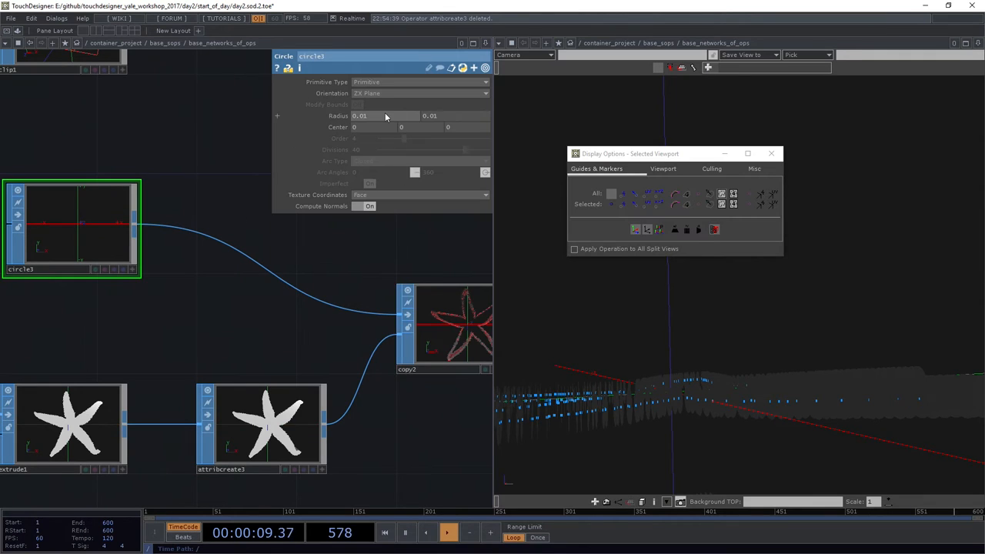
pyautogui.click(418, 93)
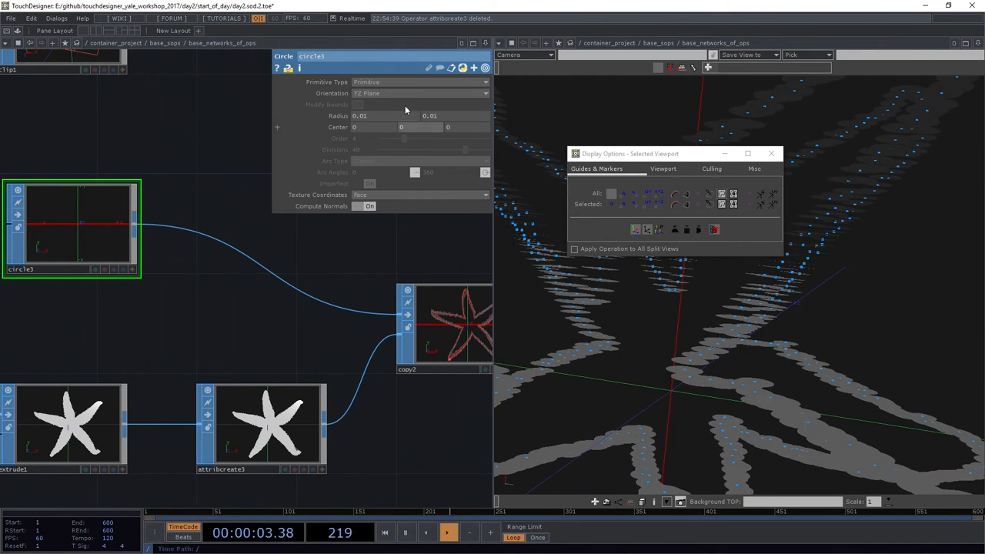
pyautogui.click(418, 94)
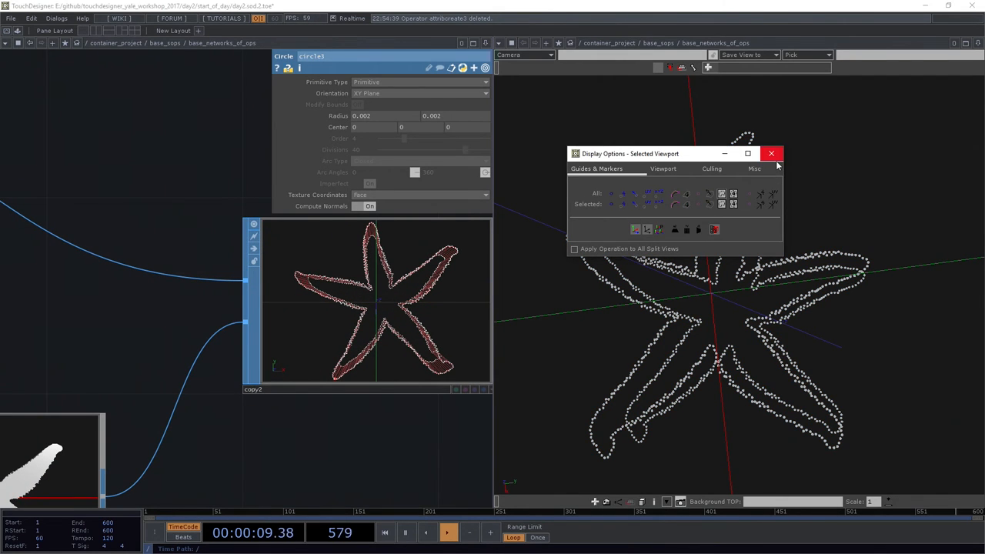
# - Close the Display Options window and select the Extrude SOP to revisit its depth
pyautogui.click(771, 154)
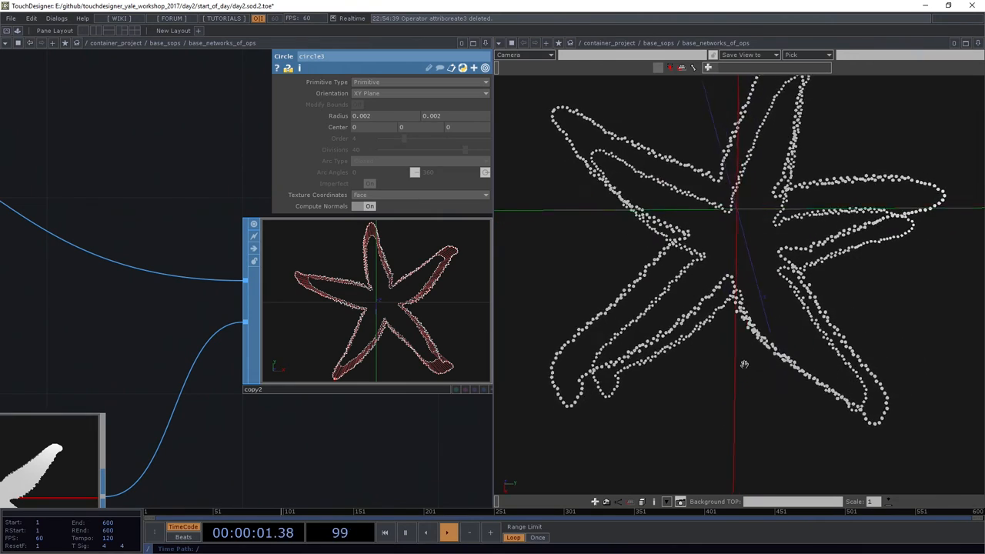
pyautogui.click(447, 532)
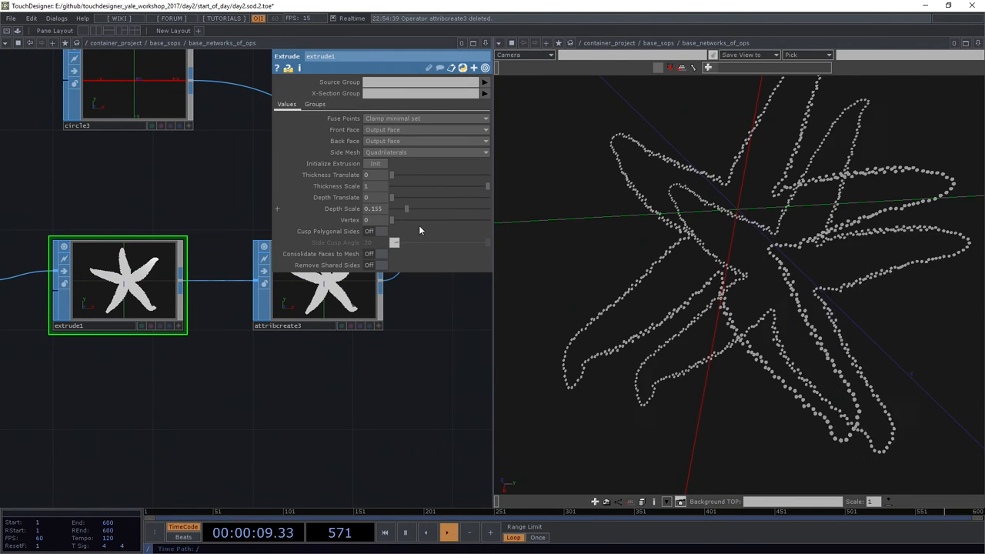
# - Adjust extrude1's Depth Scale slider down to about 0.13 so the dotted outline layers sit close
pyautogui.moveTo(406, 209); pyautogui.dragTo(453, 209)
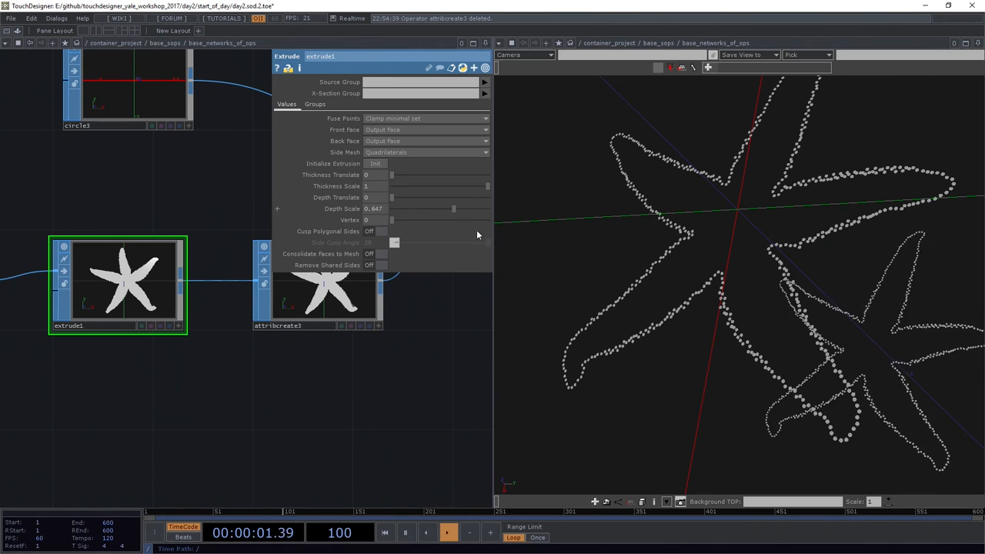
pyautogui.moveTo(453, 210); pyautogui.dragTo(397, 209)
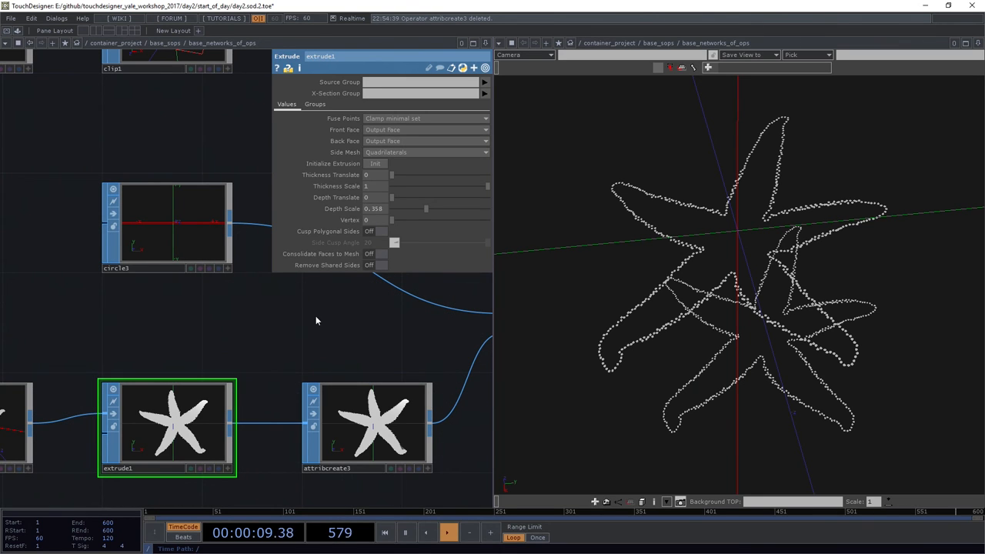
pyautogui.click(366, 428)
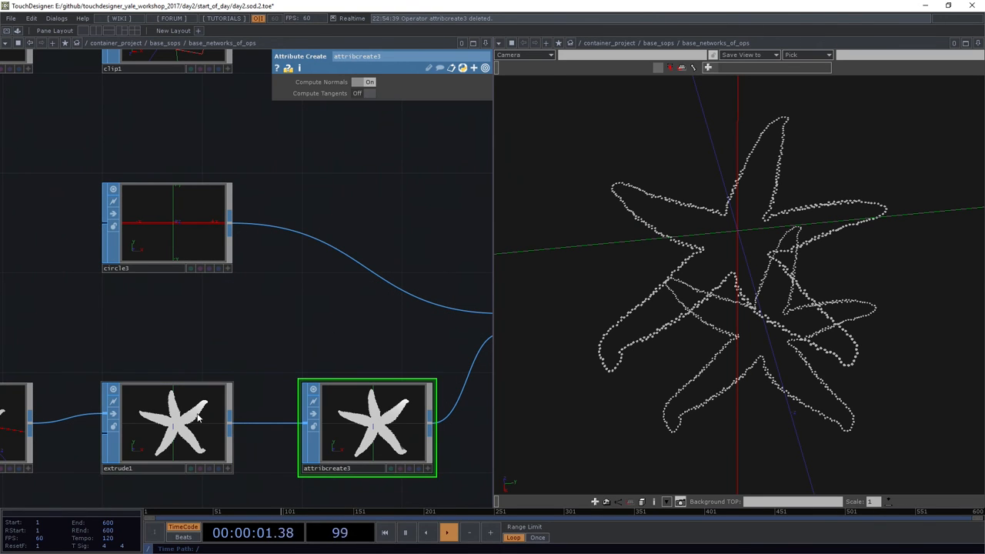
pyautogui.click(168, 428)
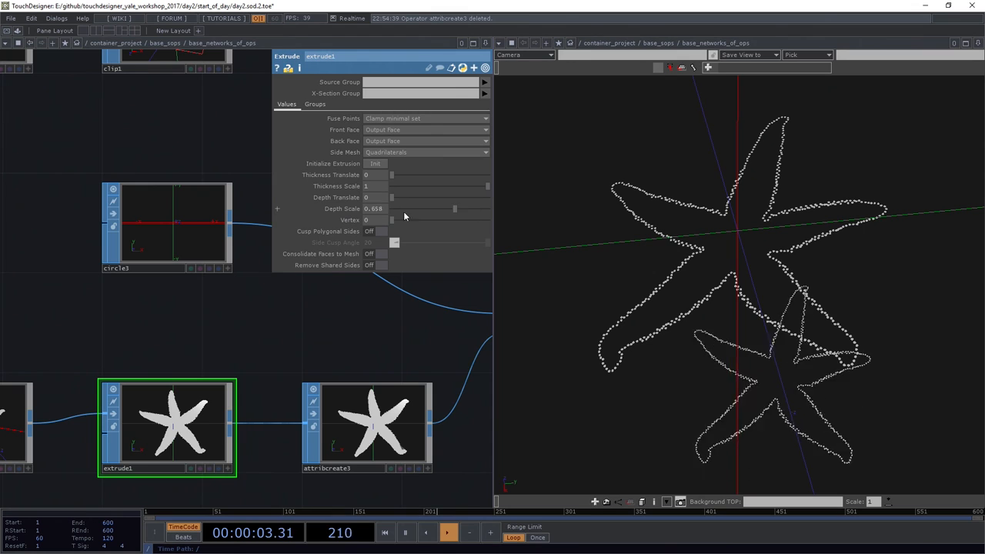
pyautogui.moveTo(454, 210); pyautogui.dragTo(415, 210)
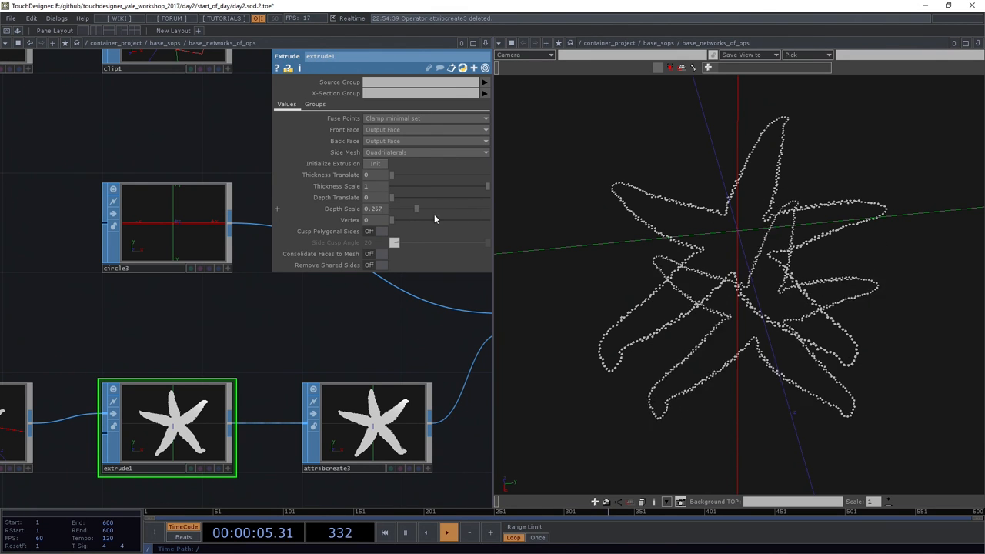
pyautogui.moveTo(415, 210); pyautogui.dragTo(400, 209)
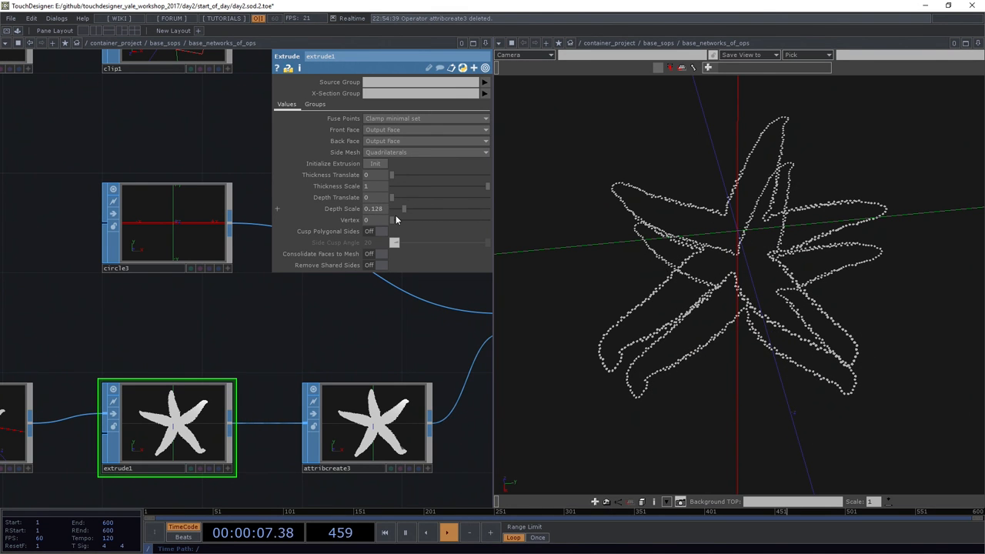